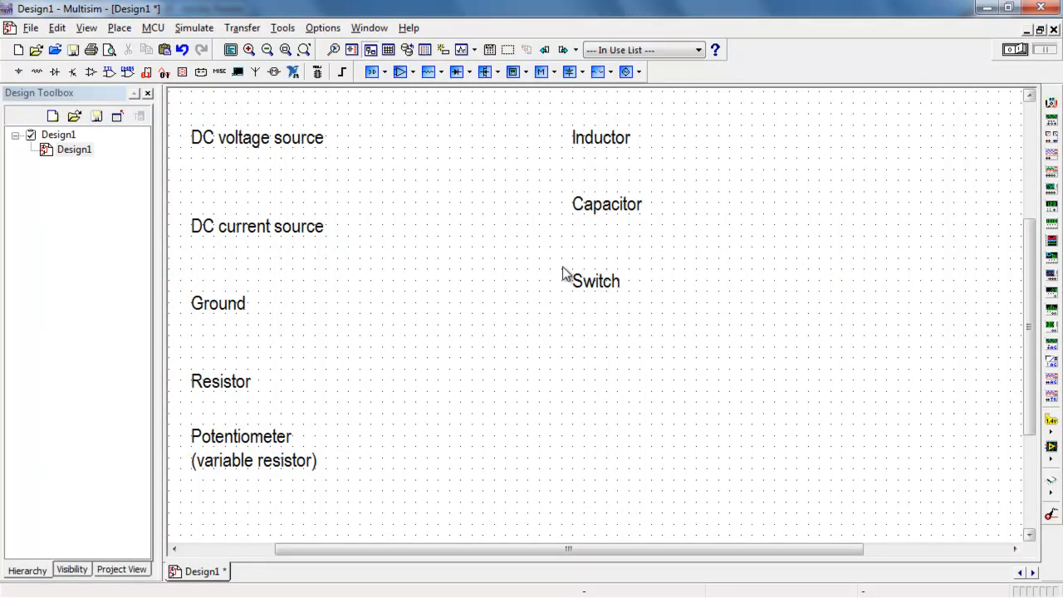
{"action": "mouse_move", "coordinate": [436, 90]}
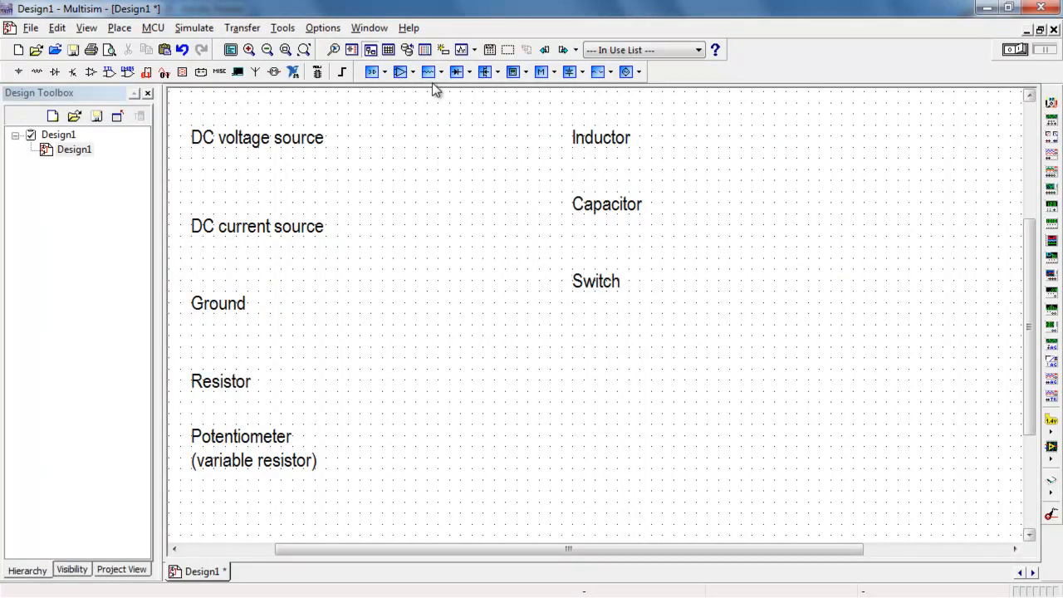
Step: Place a 1.0kΩ virtual resistor R1 from the Basic family beside the Resistor label
{"action": "left_click", "coordinate": [452, 72]}
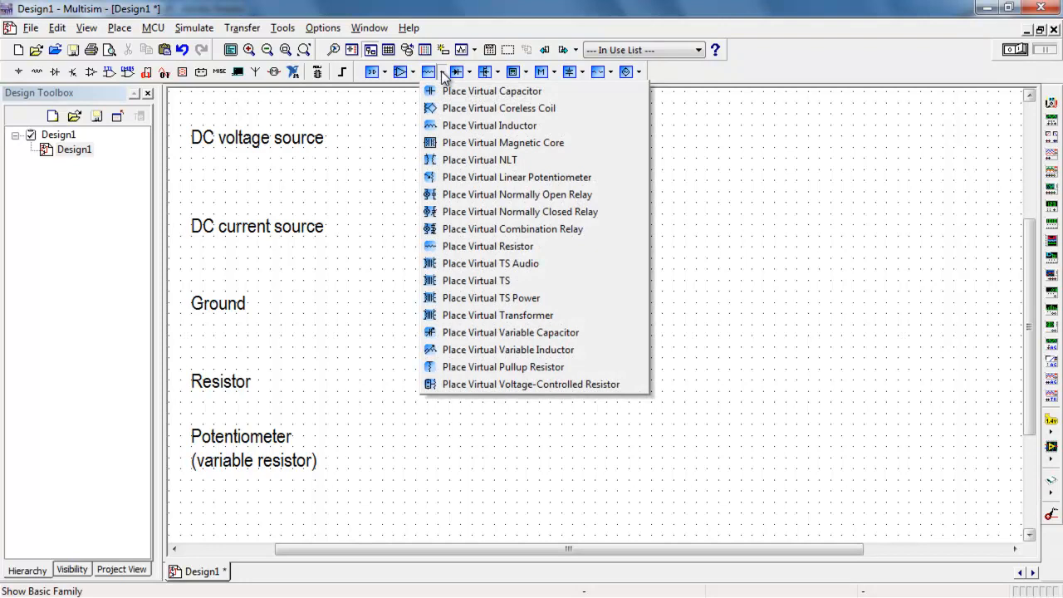
{"action": "mouse_move", "coordinate": [492, 89]}
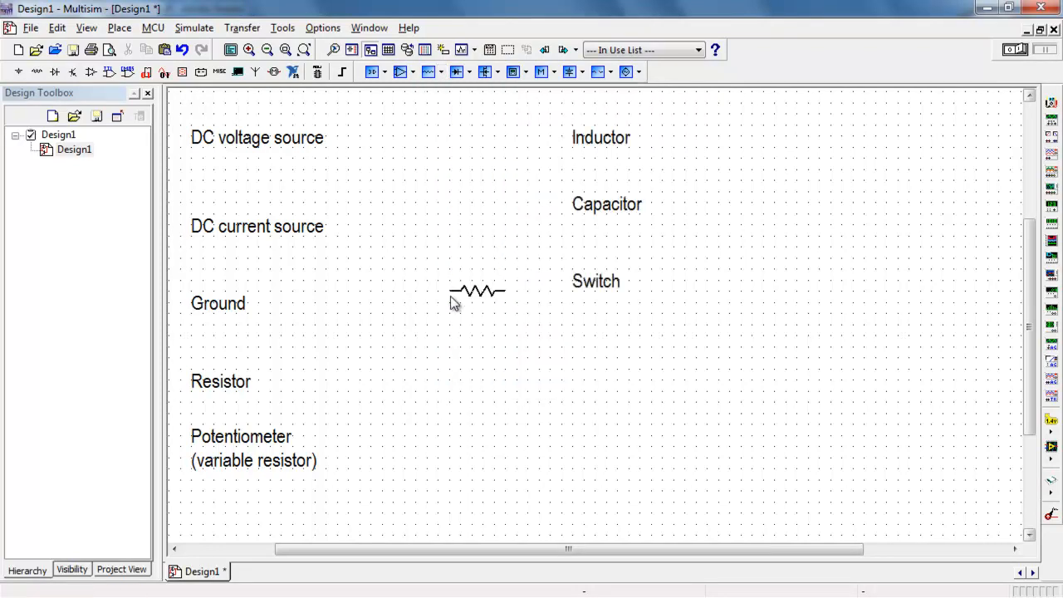
{"action": "left_click_drag", "start_coordinate": [478, 292], "coordinate": [366, 379]}
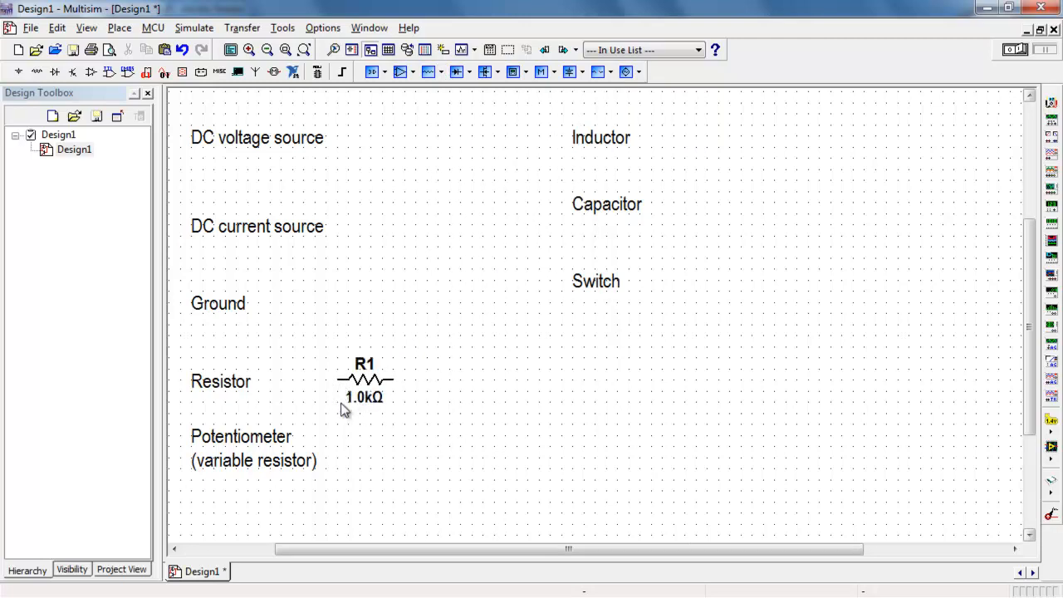
Step: Change the resistor's resistance to 3.3kΩ
{"action": "left_click", "coordinate": [364, 381]}
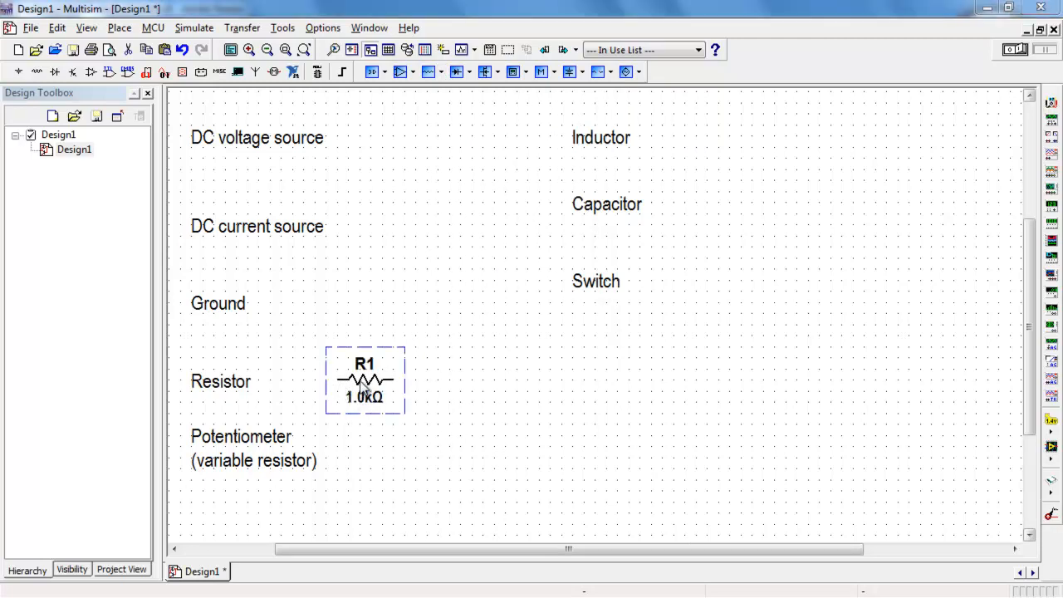
{"action": "double_click", "coordinate": [364, 381]}
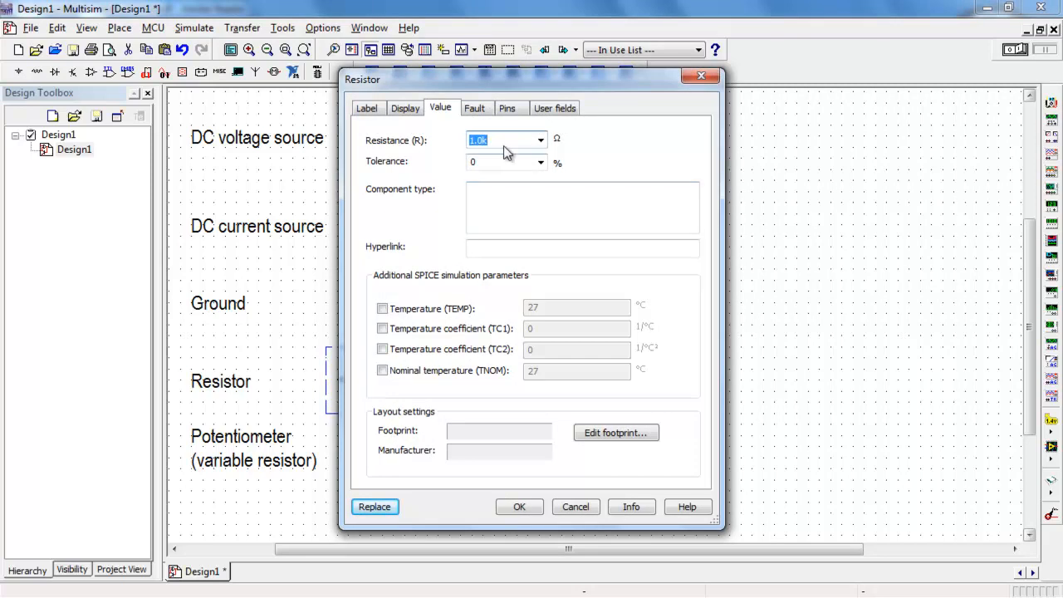
{"action": "type", "text": "3.3k"}
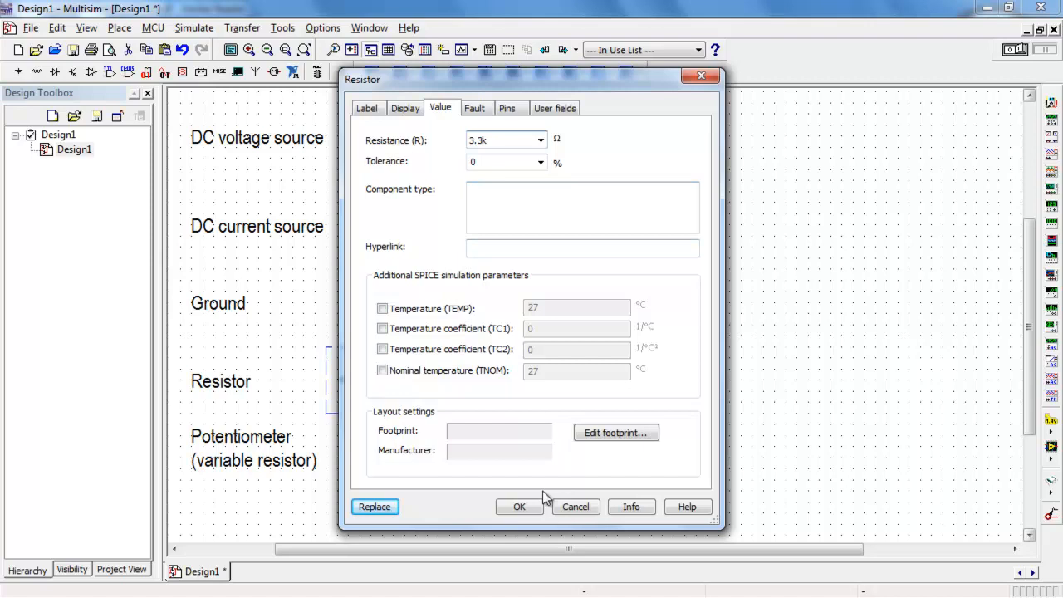
{"action": "left_click", "coordinate": [518, 507]}
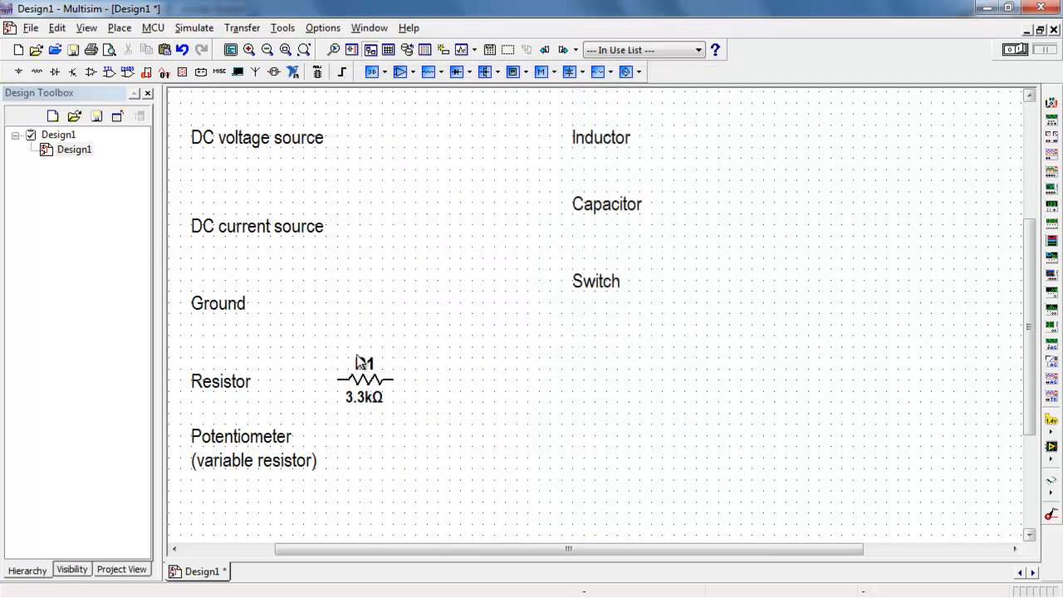
Step: Rename the resistor's reference designator to Rb
{"action": "double_click", "coordinate": [364, 379]}
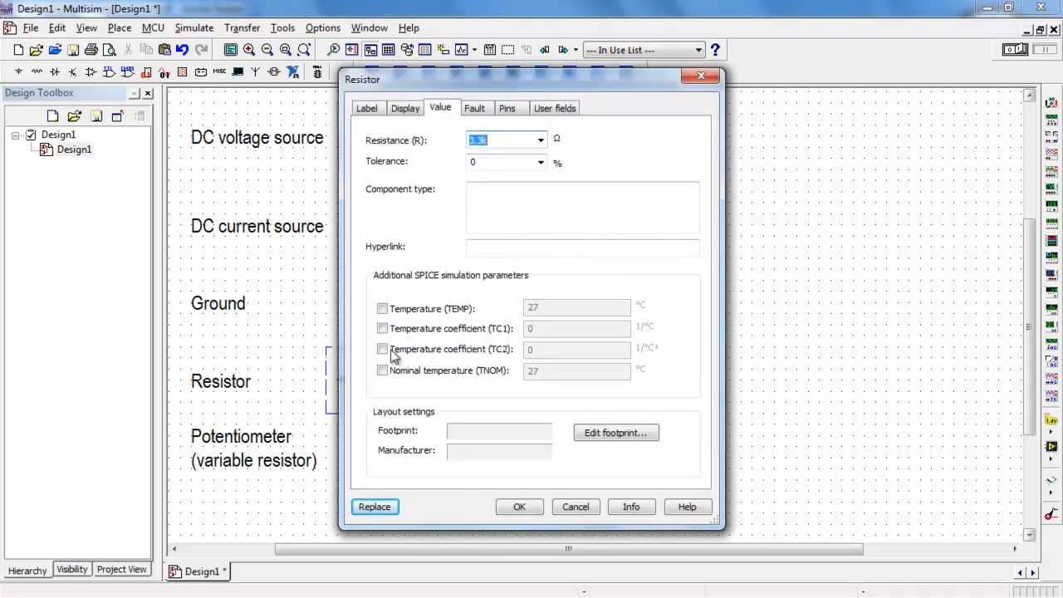
{"action": "left_click", "coordinate": [367, 106]}
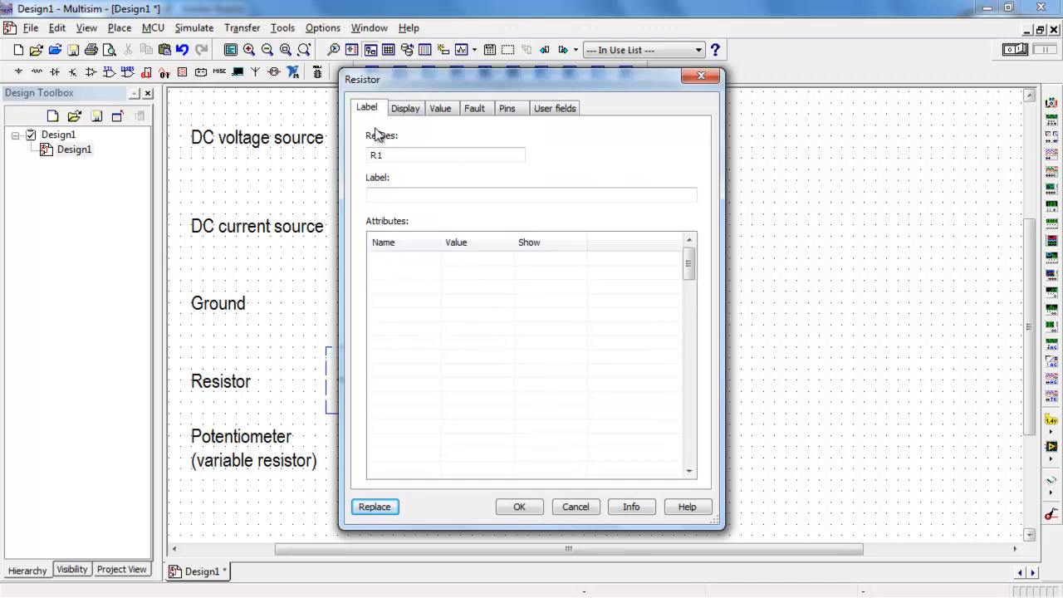
{"action": "left_click", "coordinate": [446, 154]}
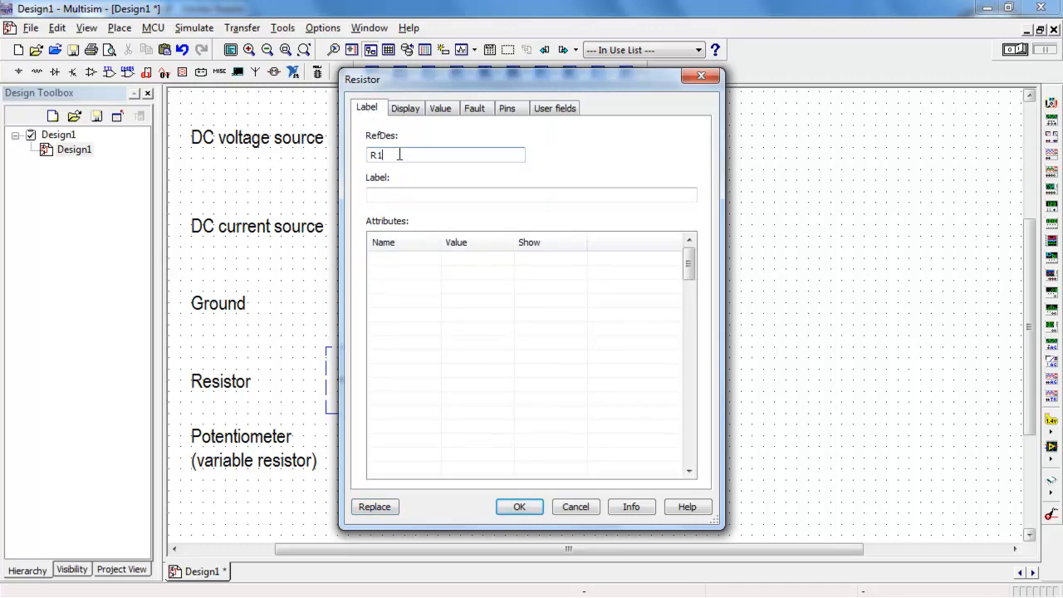
{"action": "type", "text": "Rb"}
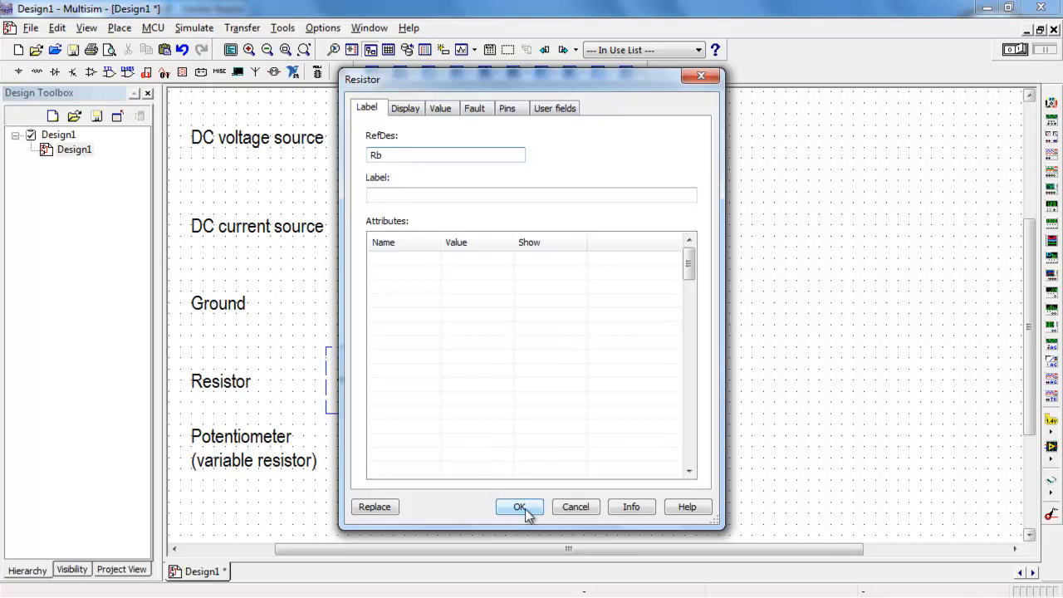
{"action": "left_click", "coordinate": [518, 507]}
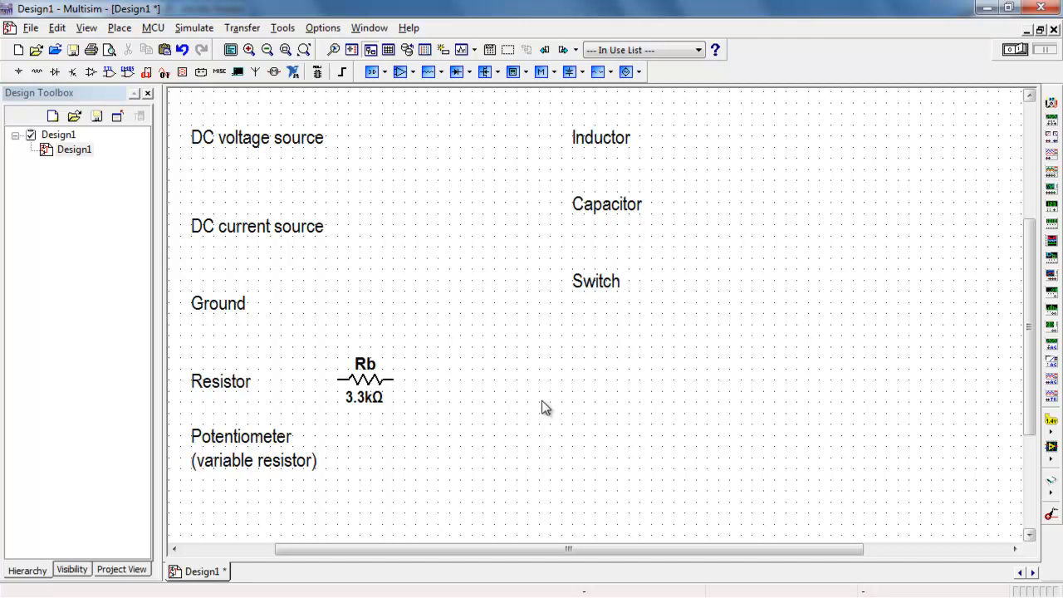
{"action": "mouse_move", "coordinate": [466, 143]}
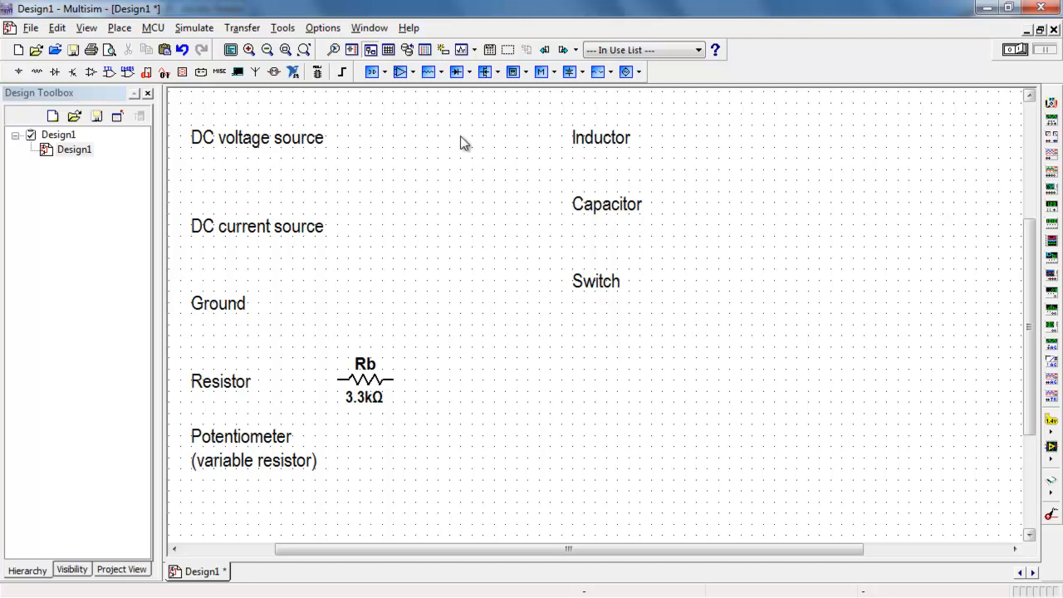
{"action": "mouse_move", "coordinate": [429, 72]}
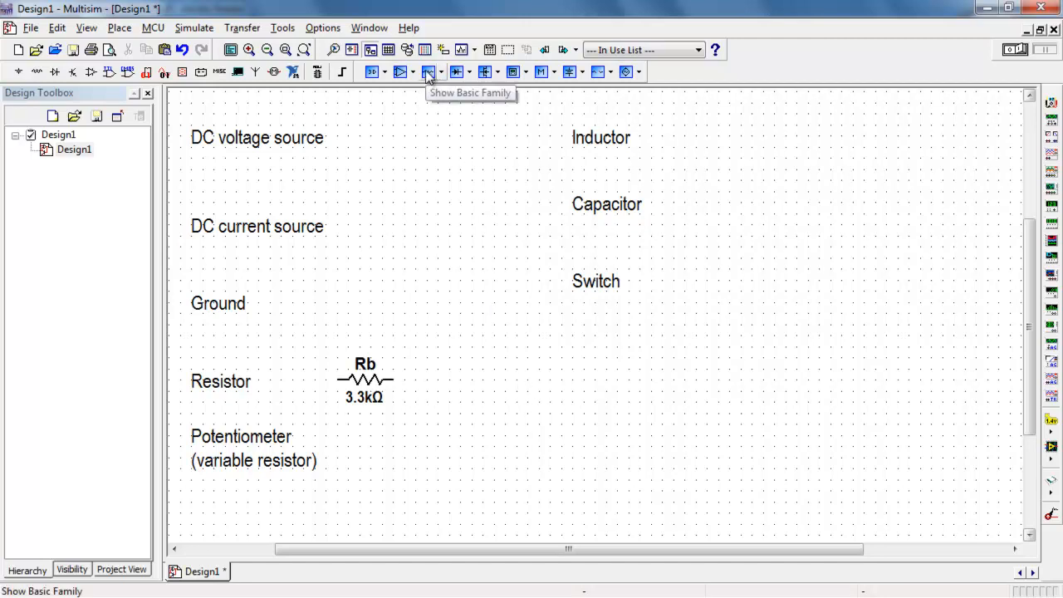
Step: Place a 1.0kΩ potentiometer, 1.0mH inductor L1 and 1.0µF capacitor C1 beside their labels
{"action": "left_click", "coordinate": [427, 72]}
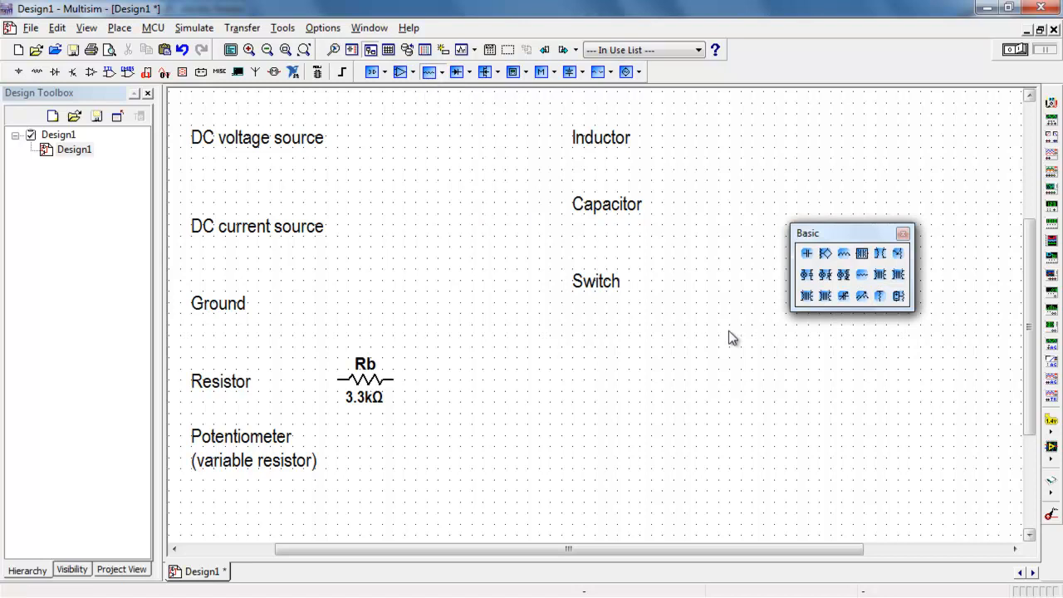
{"action": "mouse_move", "coordinate": [863, 276]}
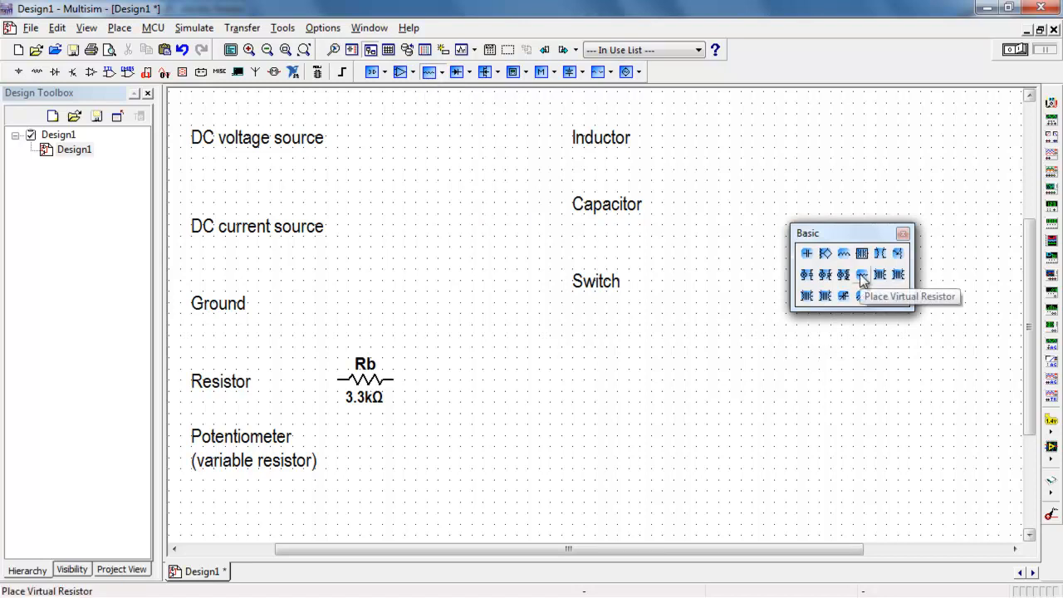
{"action": "mouse_move", "coordinate": [851, 360]}
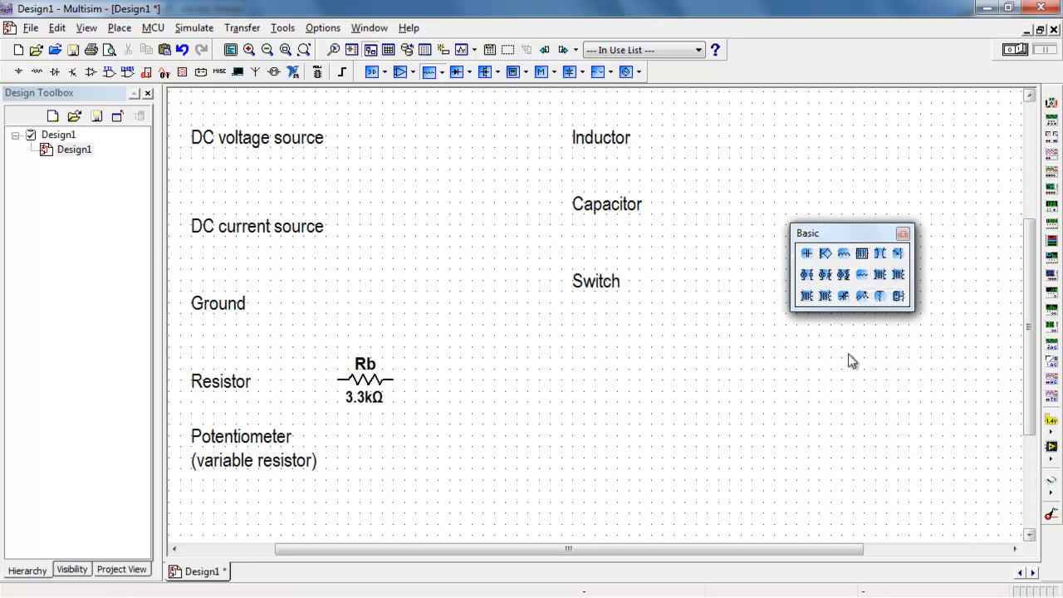
{"action": "mouse_move", "coordinate": [897, 269]}
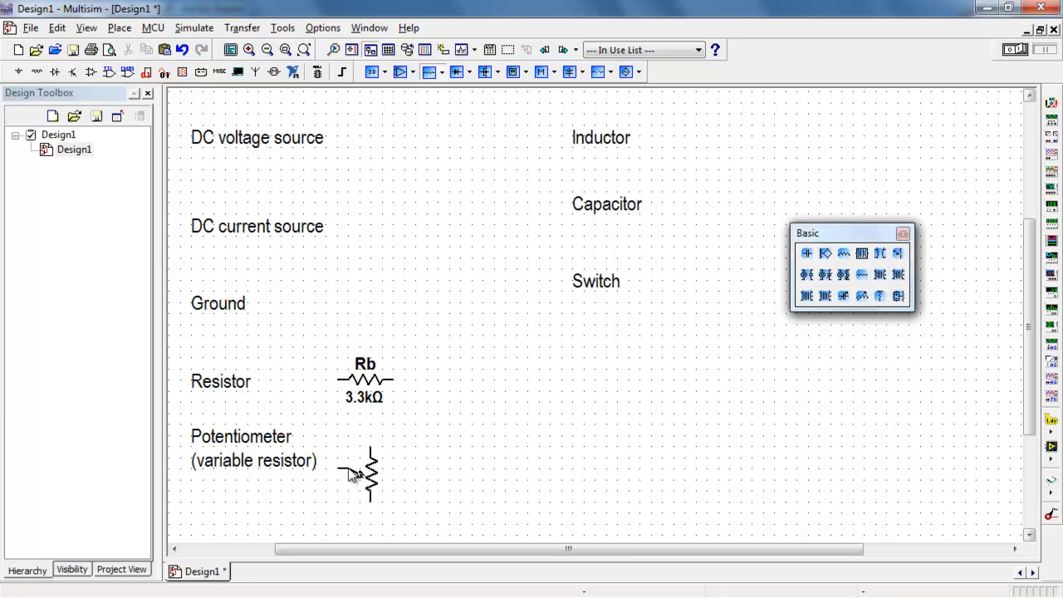
{"action": "left_click", "coordinate": [382, 475]}
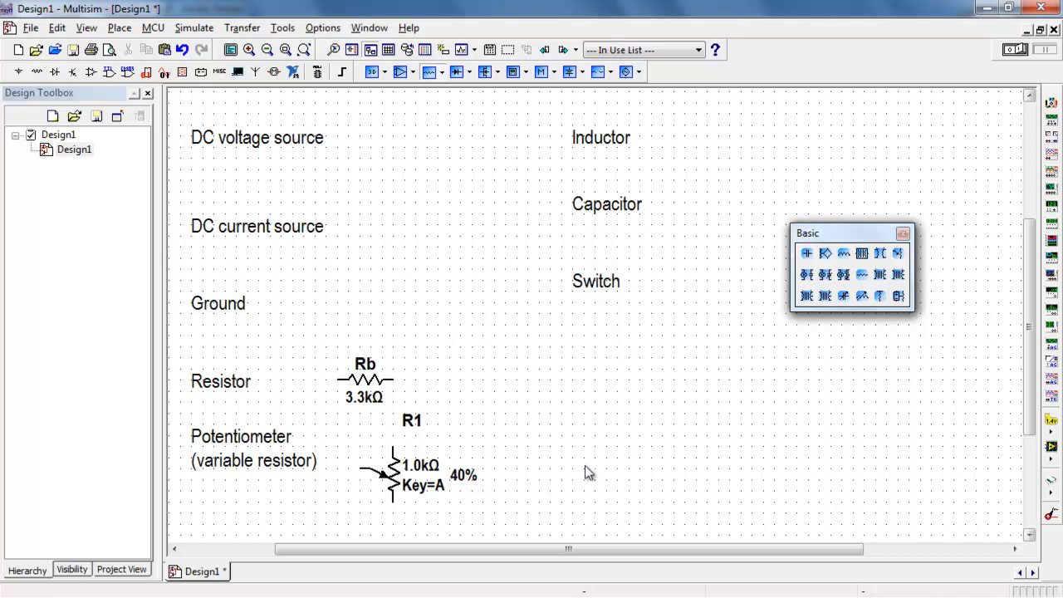
{"action": "mouse_move", "coordinate": [592, 467]}
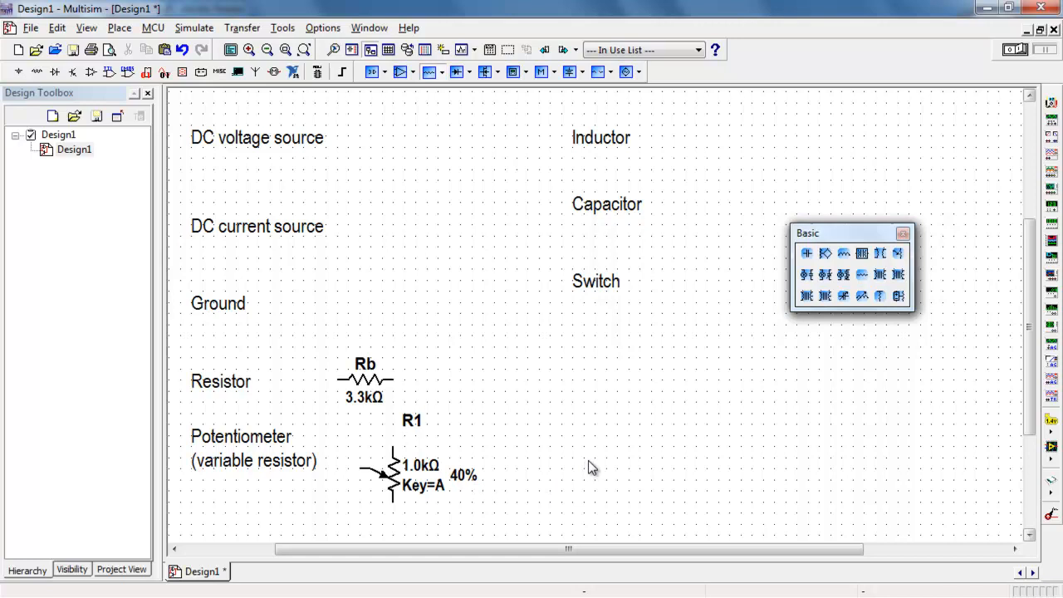
{"action": "mouse_move", "coordinate": [844, 252]}
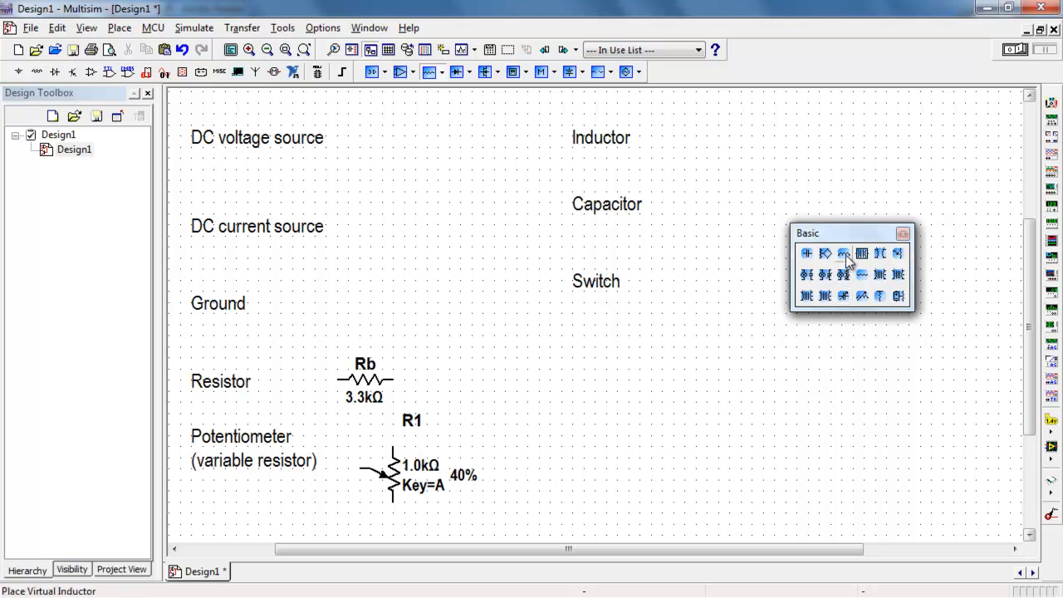
{"action": "left_click", "coordinate": [844, 253]}
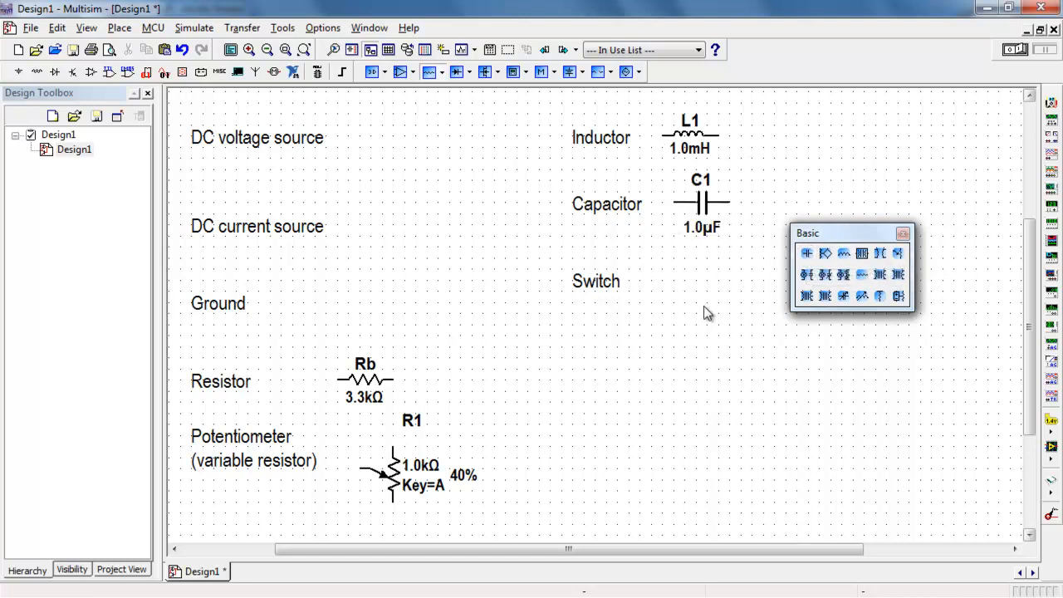
{"action": "mouse_move", "coordinate": [904, 239]}
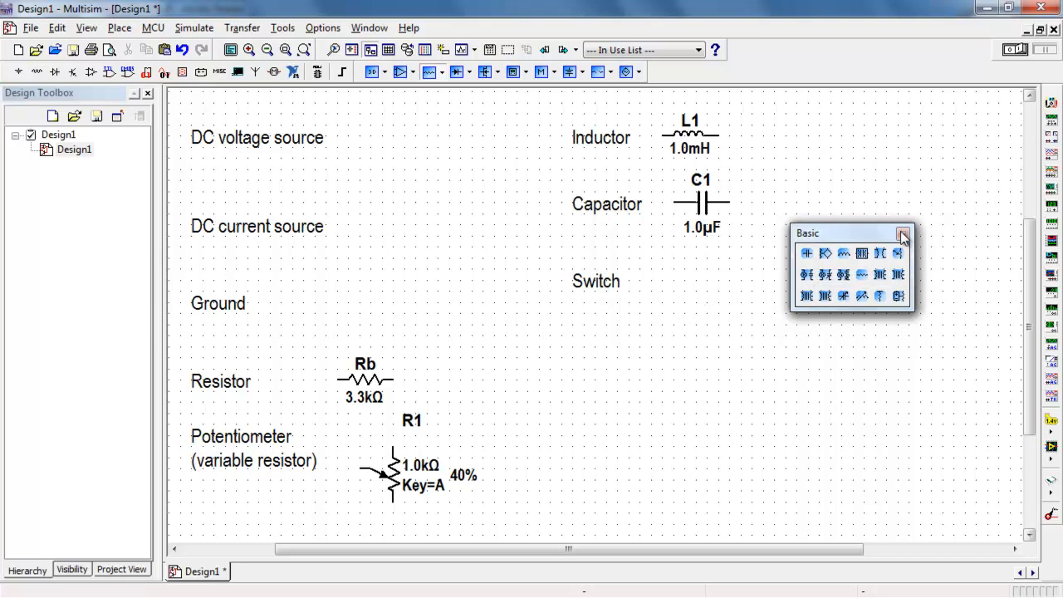
Step: Place a 12 V DC voltage source V1 and a ground symbol beside their labels
{"action": "left_click", "coordinate": [902, 232]}
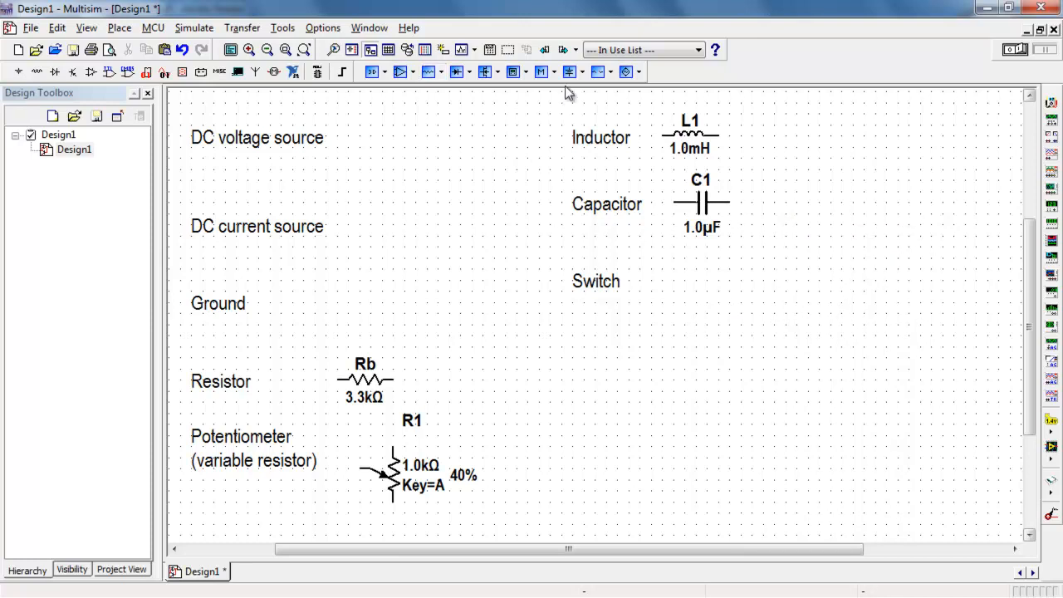
{"action": "left_click", "coordinate": [585, 72]}
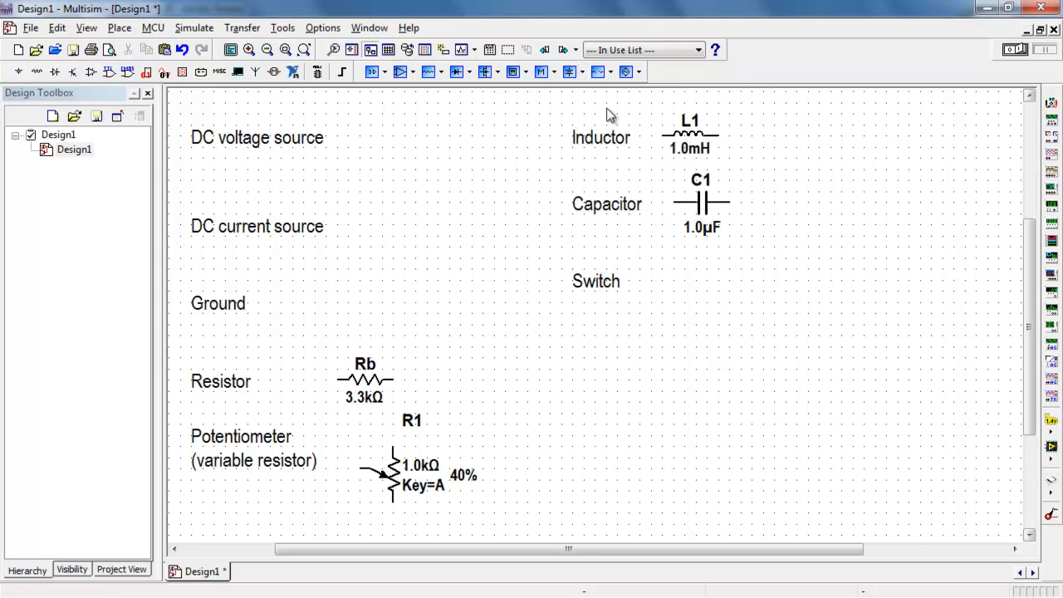
{"action": "left_click", "coordinate": [369, 137]}
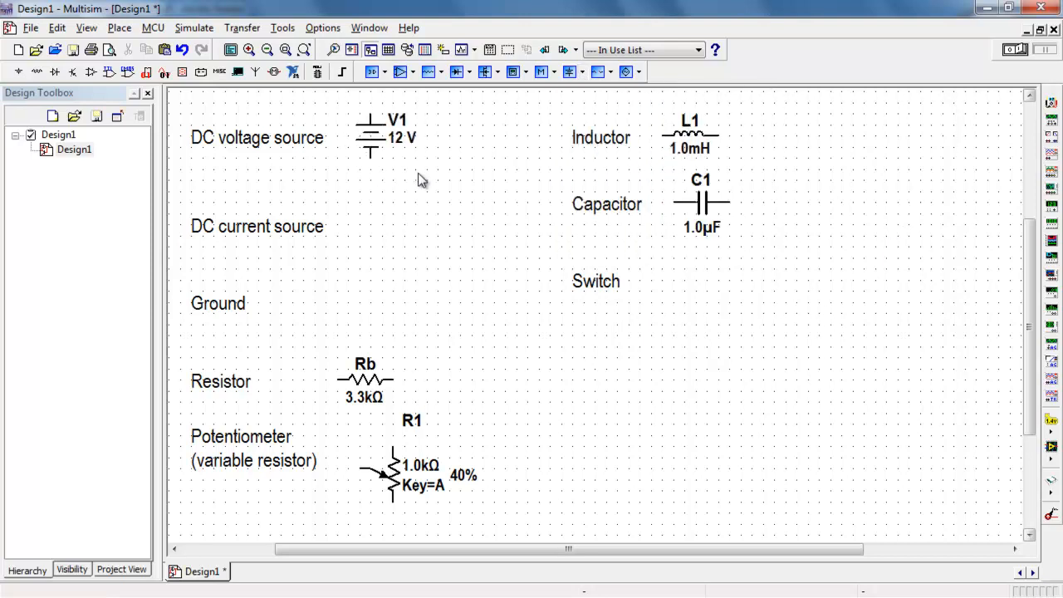
{"action": "left_click", "coordinate": [571, 71]}
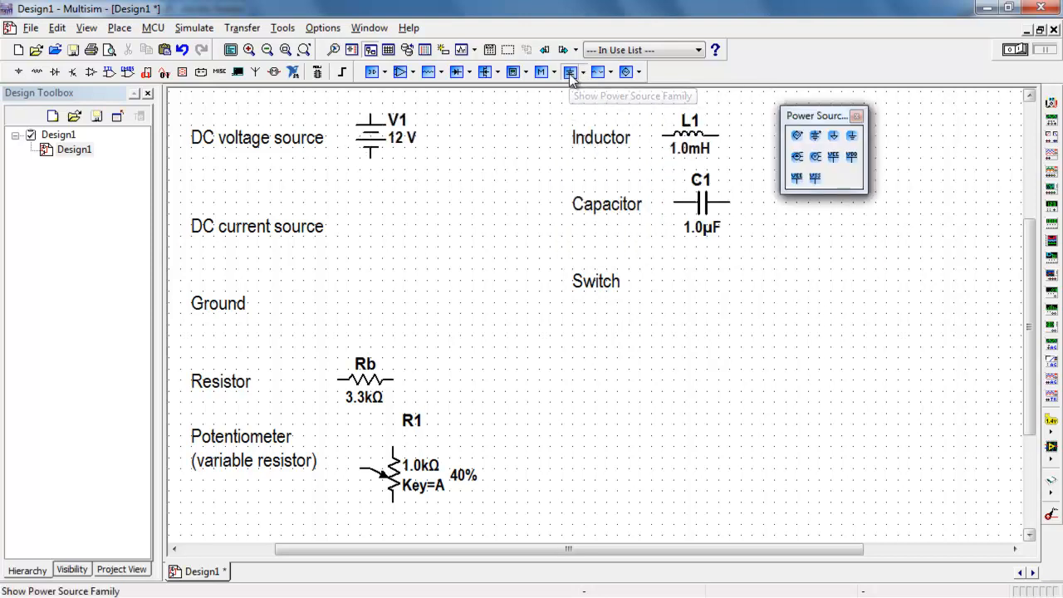
{"action": "mouse_move", "coordinate": [864, 158]}
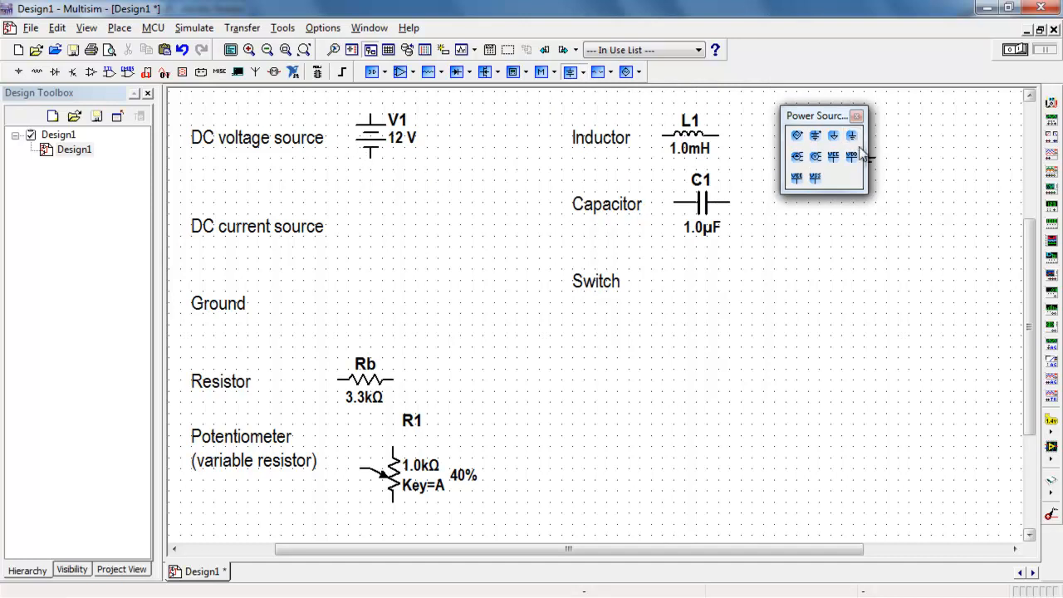
{"action": "mouse_move", "coordinate": [302, 303]}
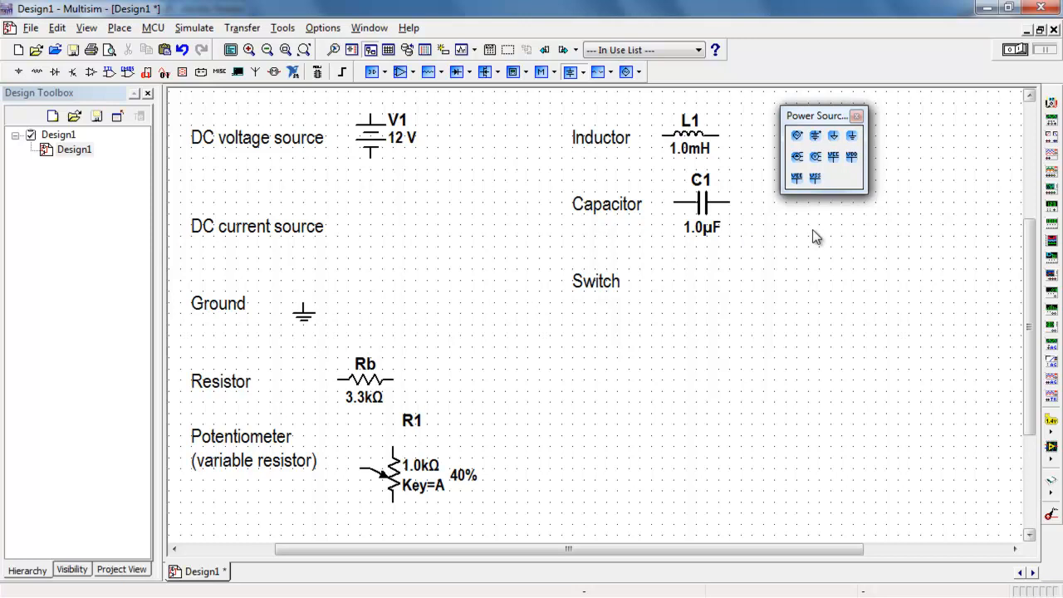
{"action": "left_click", "coordinate": [857, 117]}
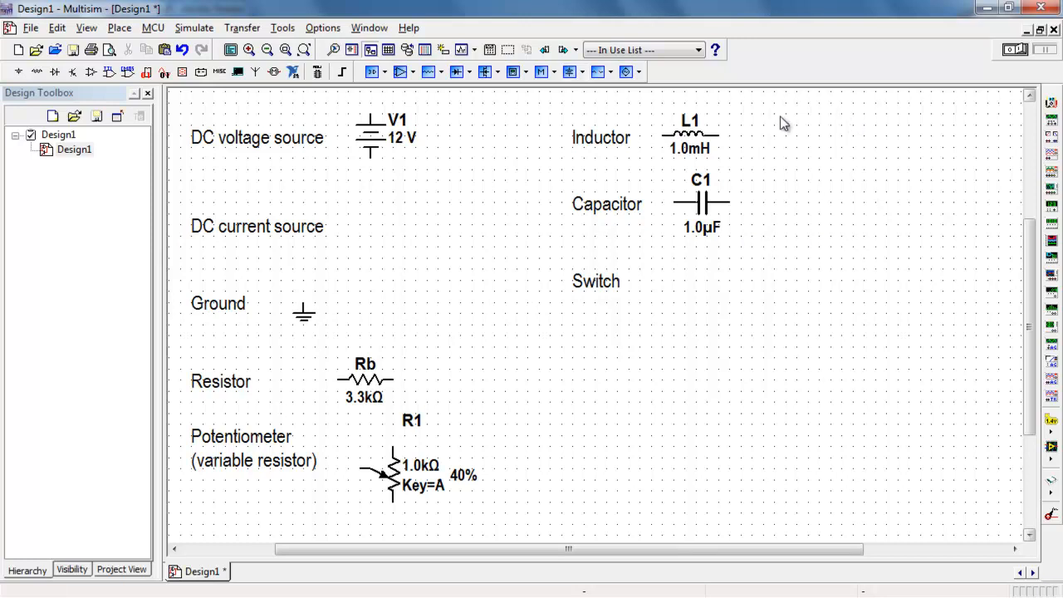
Step: Place a 1 A DC current source I1 from the Signal Source family beside its label
{"action": "left_click", "coordinate": [625, 73]}
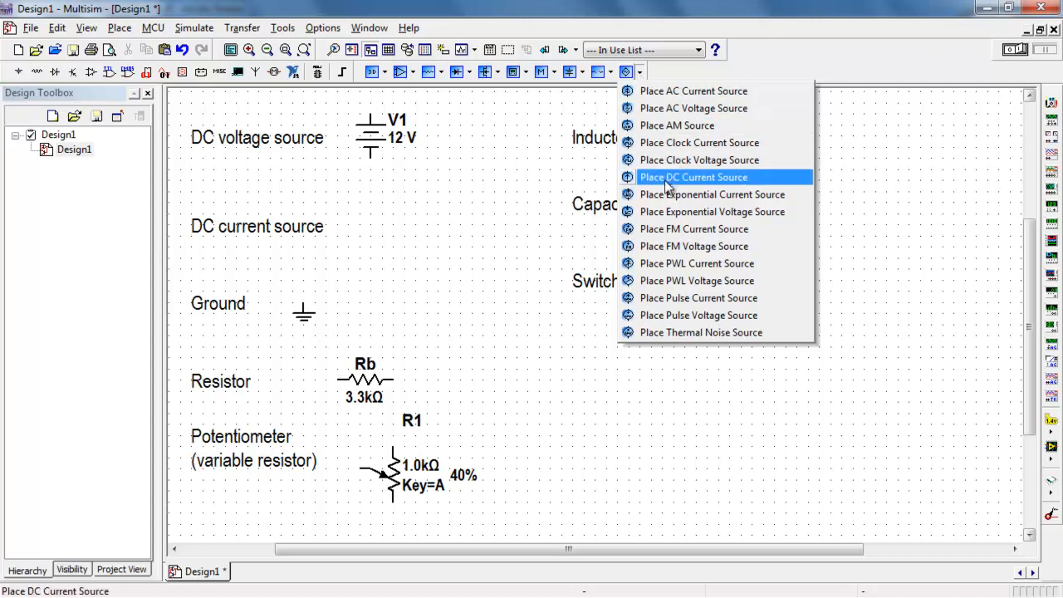
{"action": "left_click", "coordinate": [694, 176]}
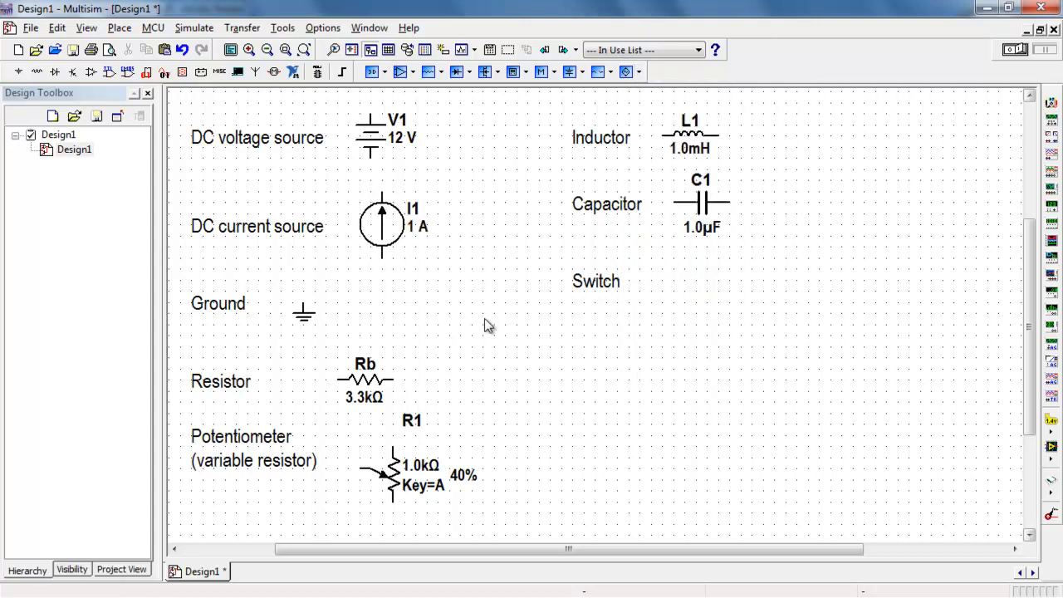
{"action": "mouse_move", "coordinate": [618, 331]}
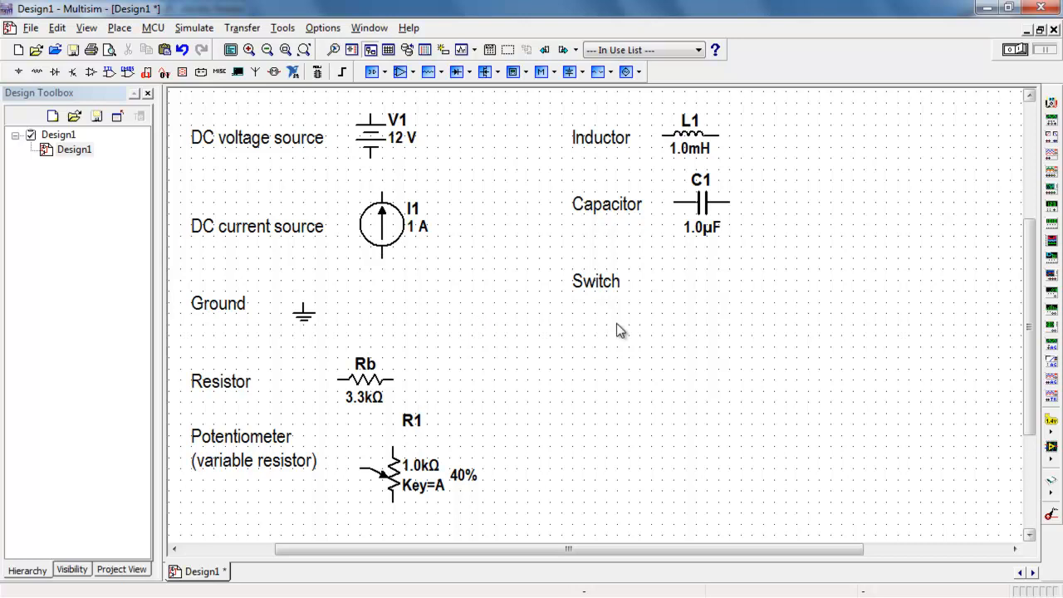
{"action": "mouse_move", "coordinate": [160, 102]}
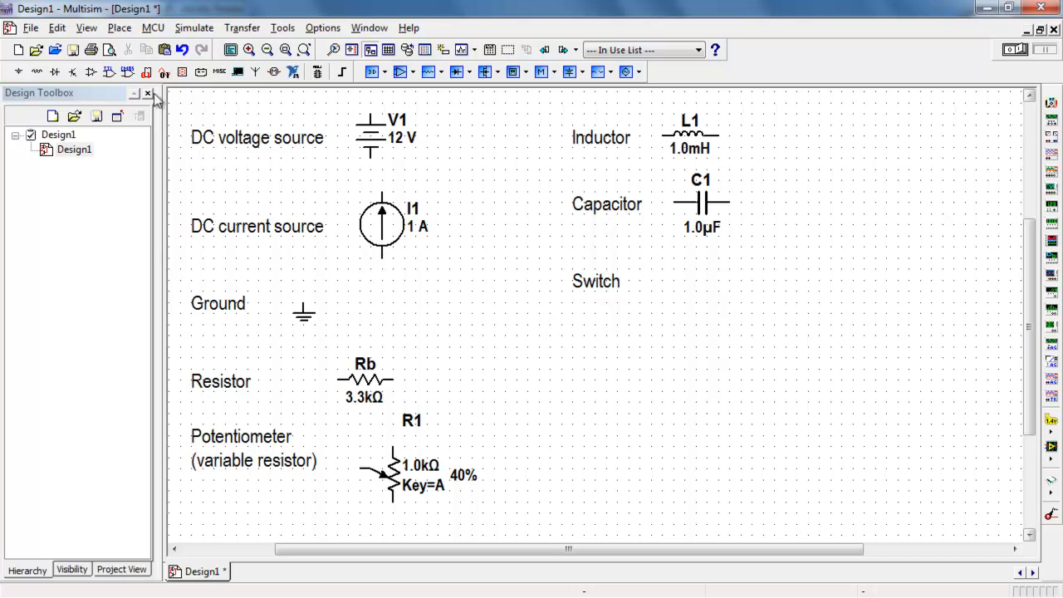
Step: Find the SPST switch in the component browser and place it beside the Switch label
{"action": "left_click", "coordinate": [120, 27]}
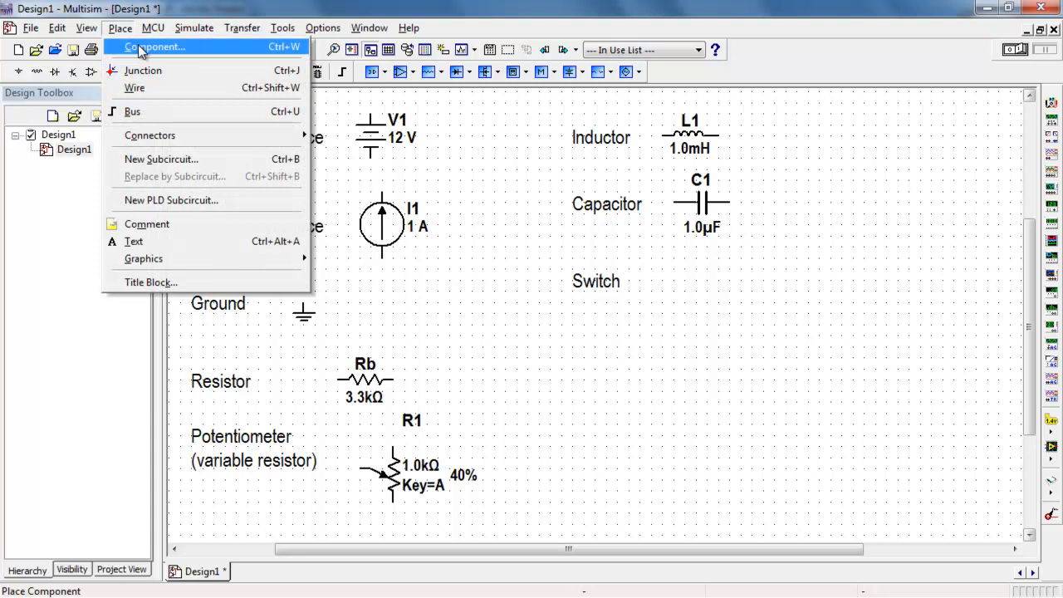
{"action": "left_click", "coordinate": [156, 46]}
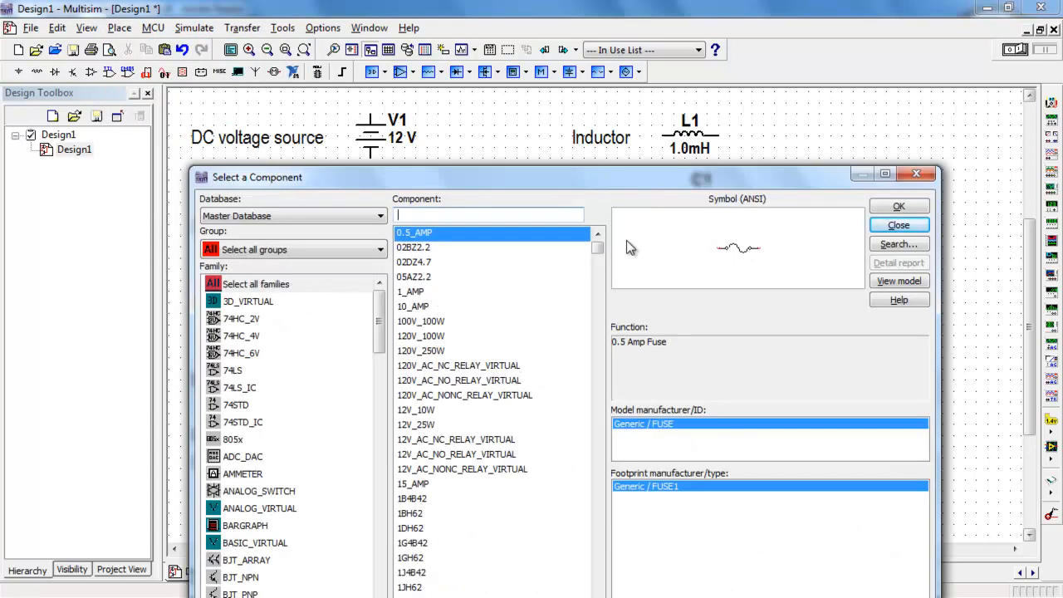
{"action": "mouse_move", "coordinate": [495, 259]}
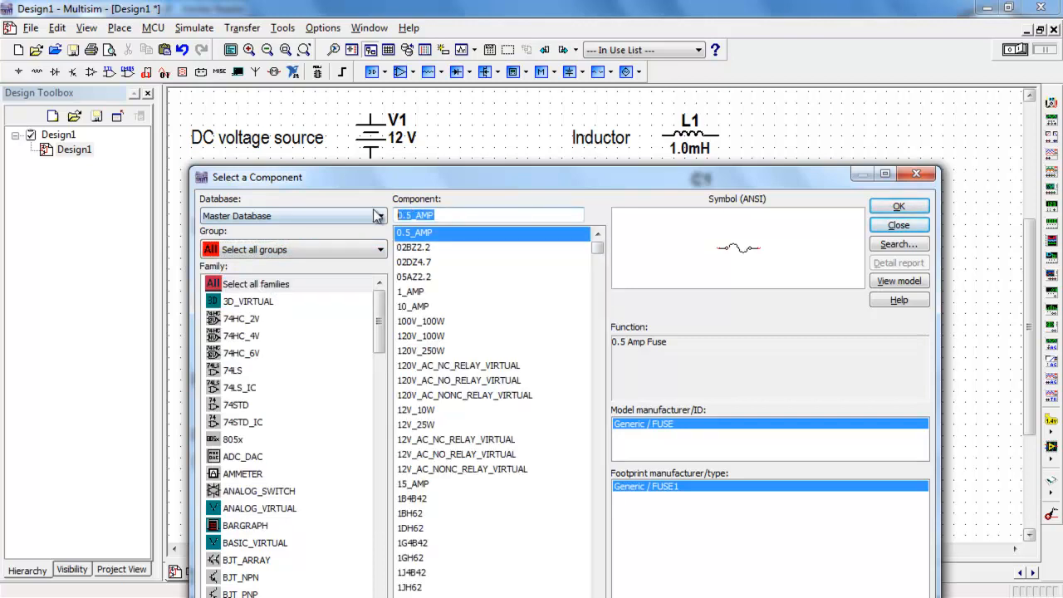
{"action": "type", "text": "spst"}
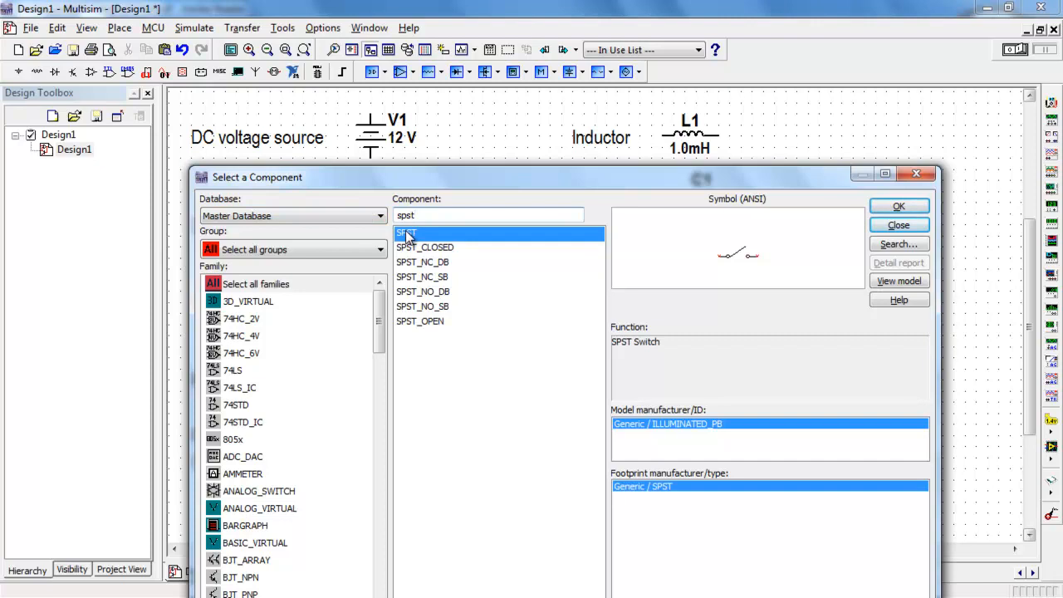
{"action": "left_click", "coordinate": [897, 206]}
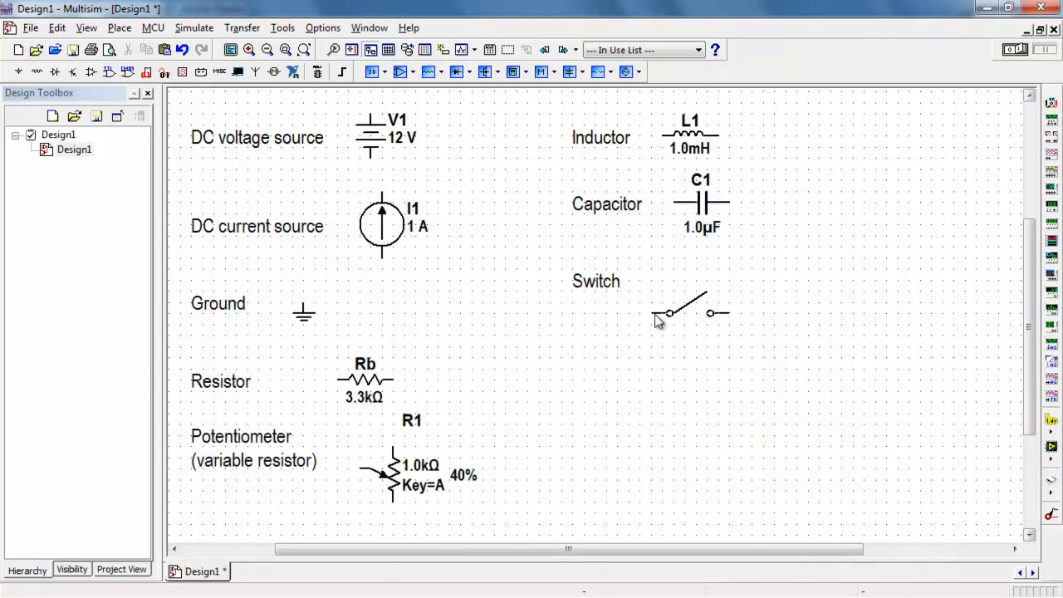